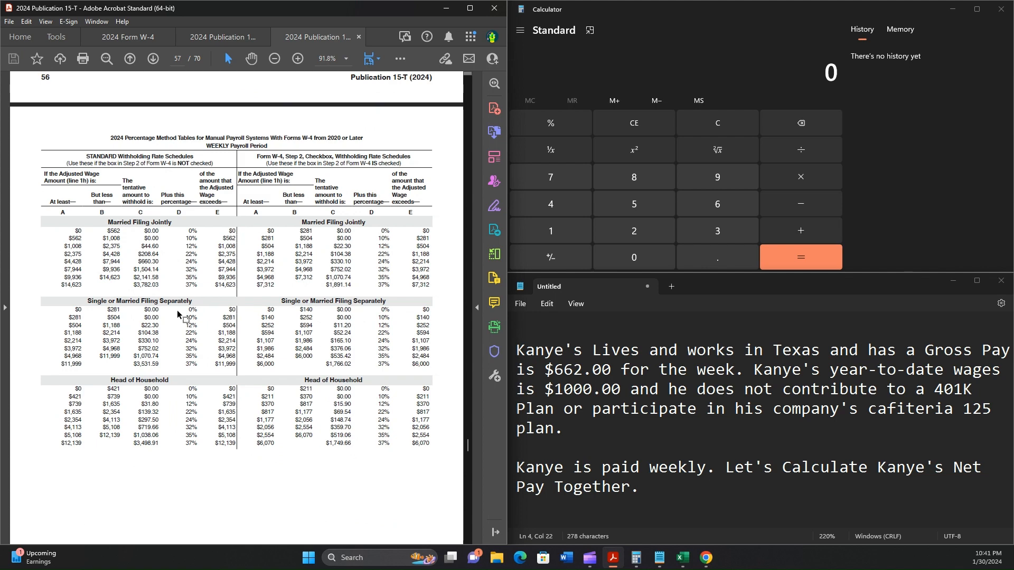
- Switch from the Publication 15-T tables to Kanye's 2024 Form W-4
{"action": "left_click", "coordinate": [129, 37]}
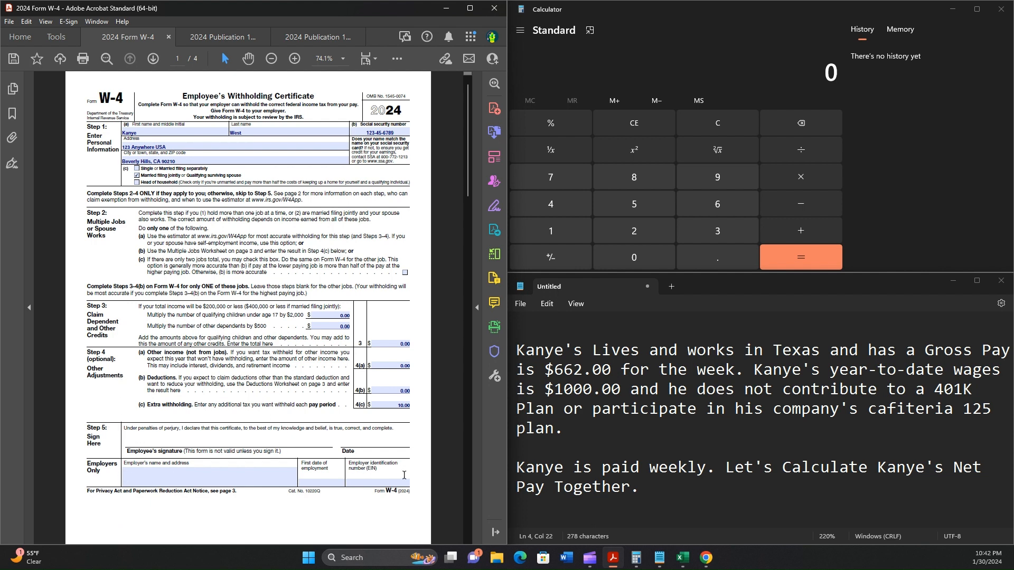
{"action": "mouse_move", "coordinate": [129, 535]}
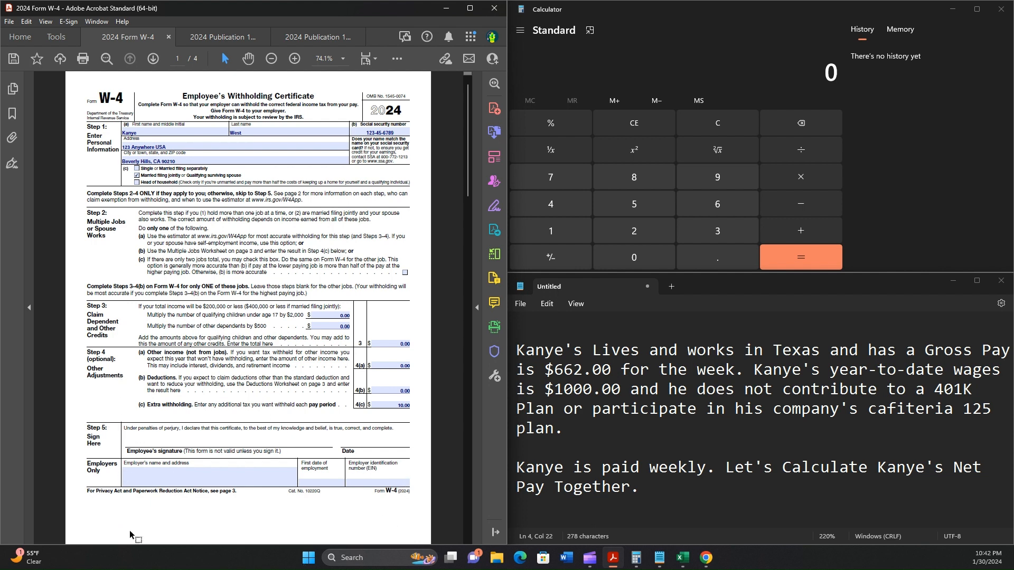
- Bring up the fillable page 56 Employer's Withholding Worksheet with blank entry lines
{"action": "left_click", "coordinate": [389, 344]}
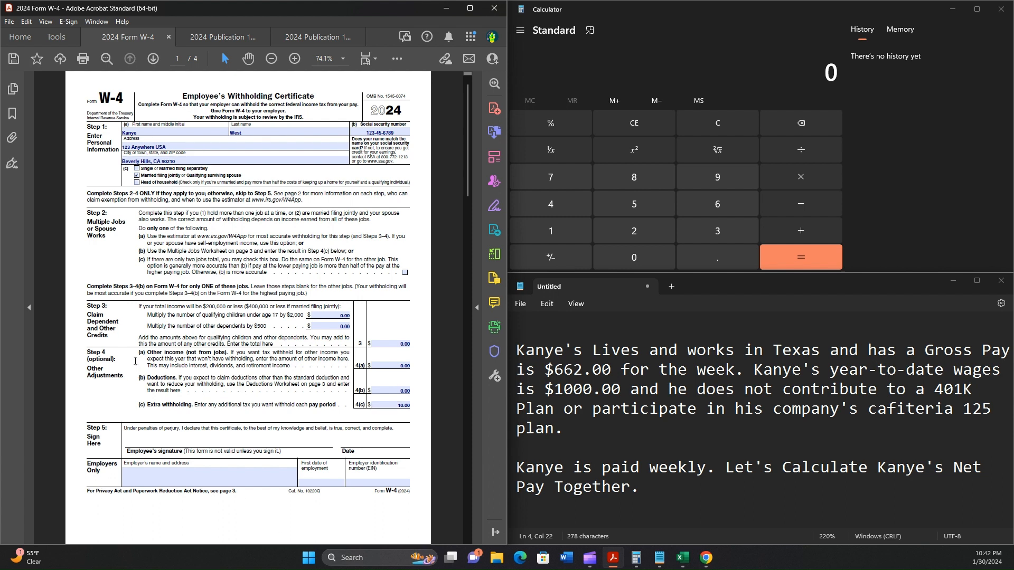
{"action": "mouse_move", "coordinate": [299, 506]}
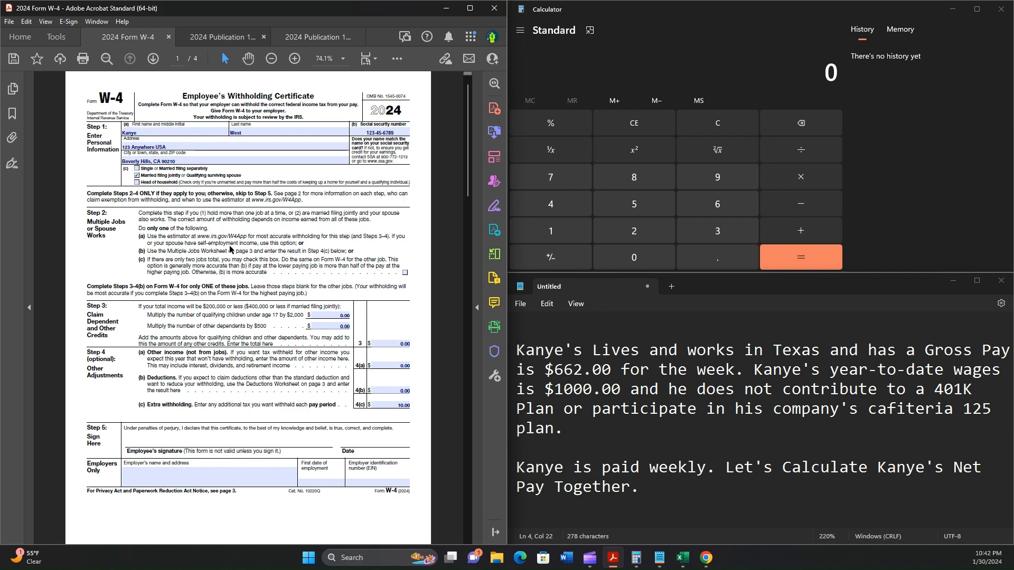
{"action": "left_click", "coordinate": [223, 37]}
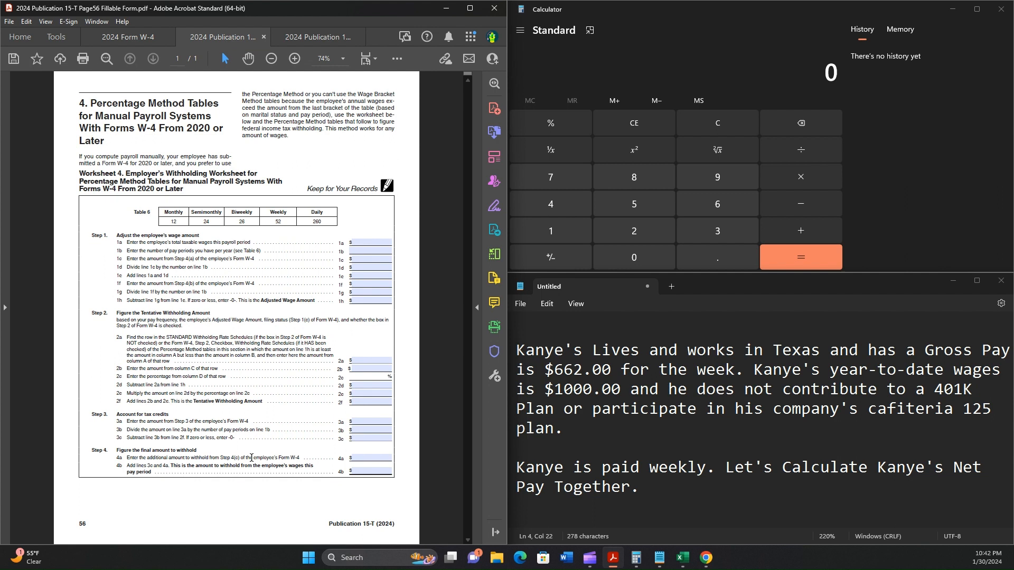
{"action": "mouse_move", "coordinate": [247, 458]}
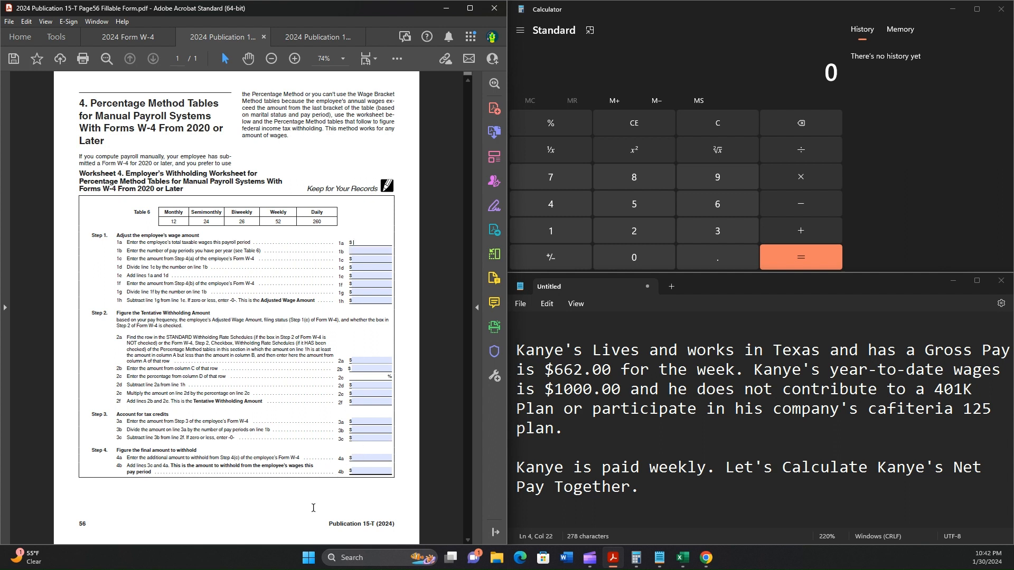
- Enter $662.00 weekly wages on 1a, 52 pay periods on 1b, and 0.00 on 1c and 1d
{"action": "type", "text": "66"}
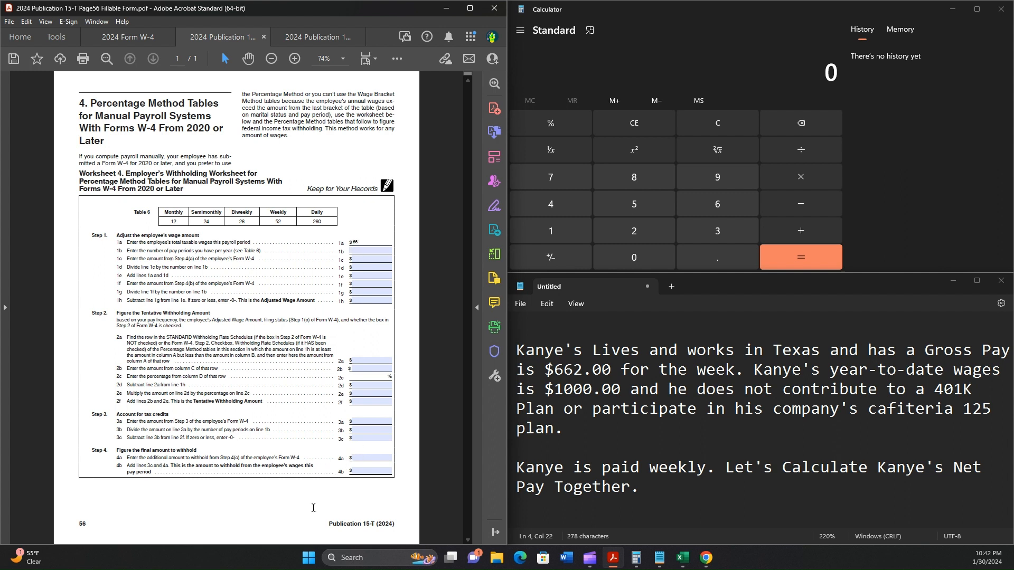
{"action": "type", "text": "662.0"}
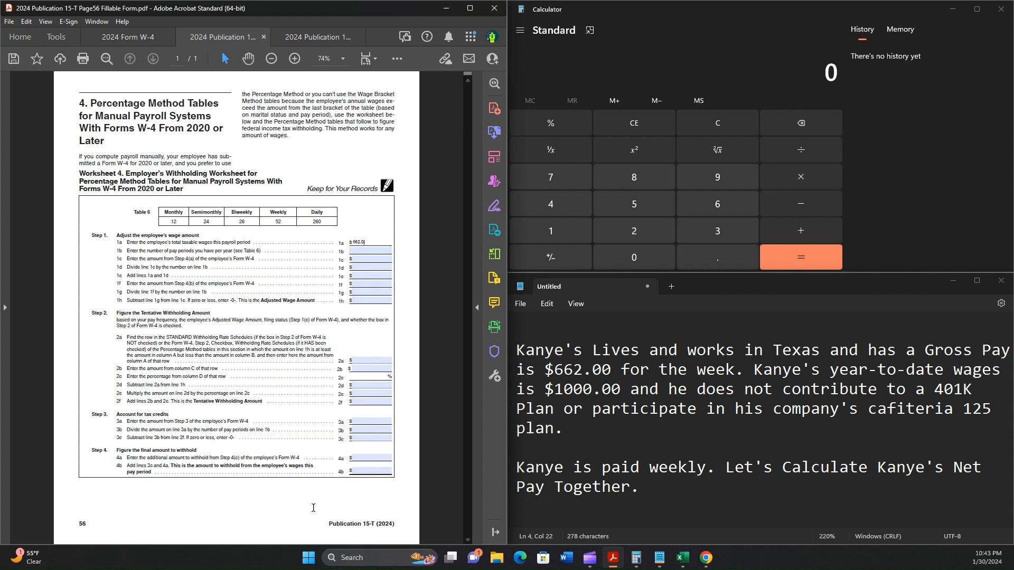
{"action": "left_click", "coordinate": [370, 251]}
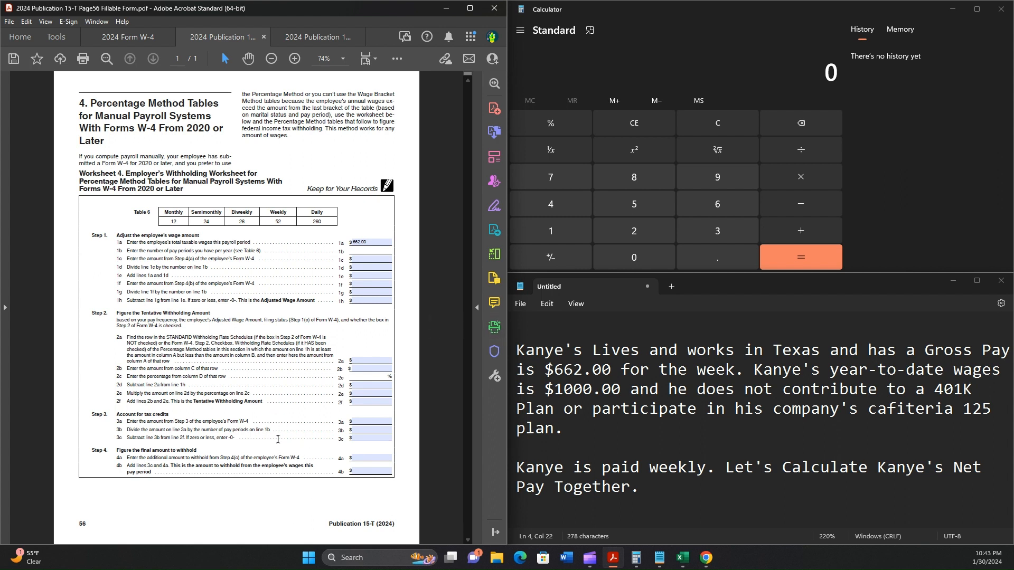
{"action": "type", "text": "52"}
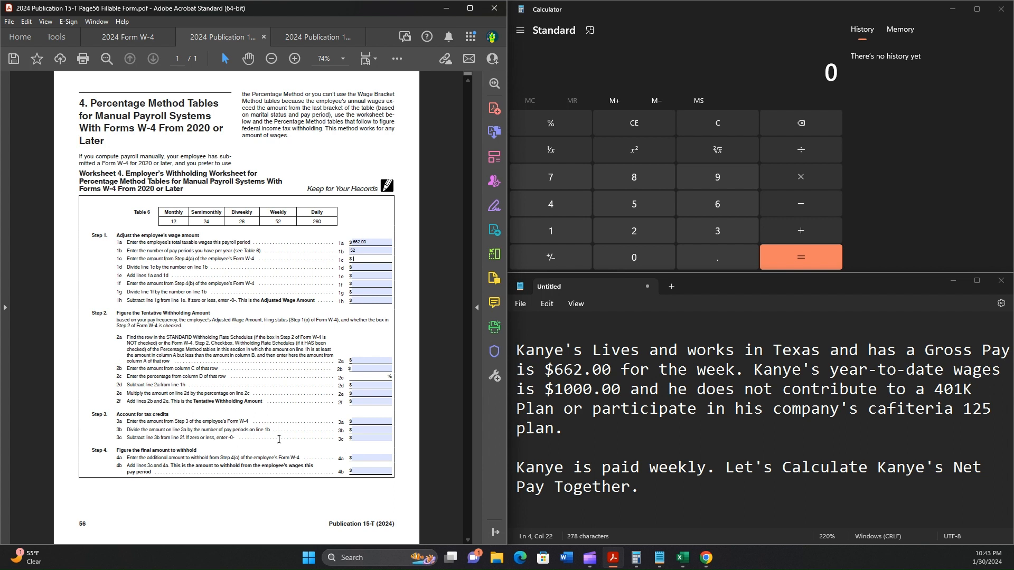
{"action": "type", "text": "0.00"}
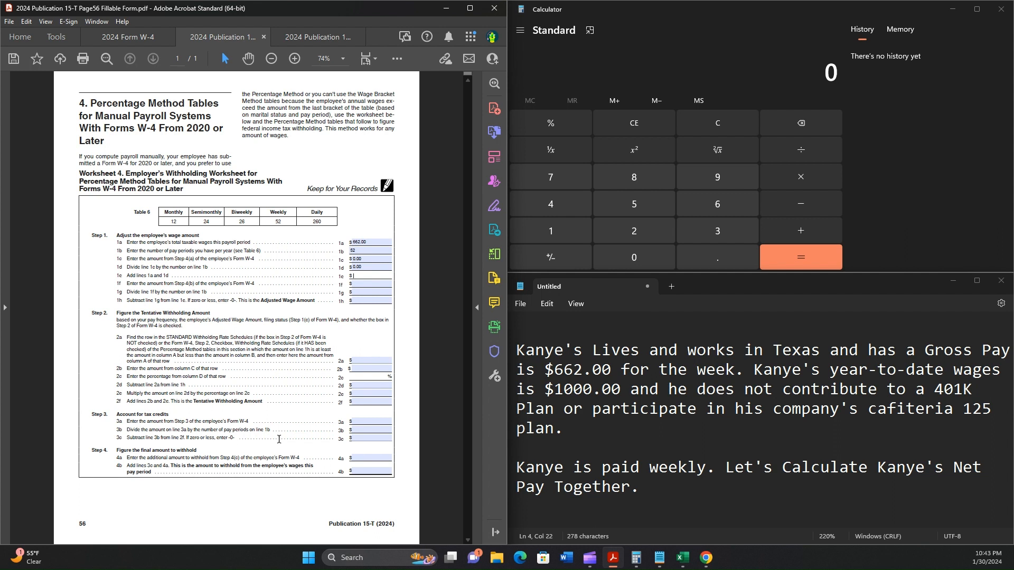
- Enter $662.00 on 1e, 0.00 on 1f and 1g, and $662.00 adjusted wage on 1h
{"action": "type", "text": "662.00"}
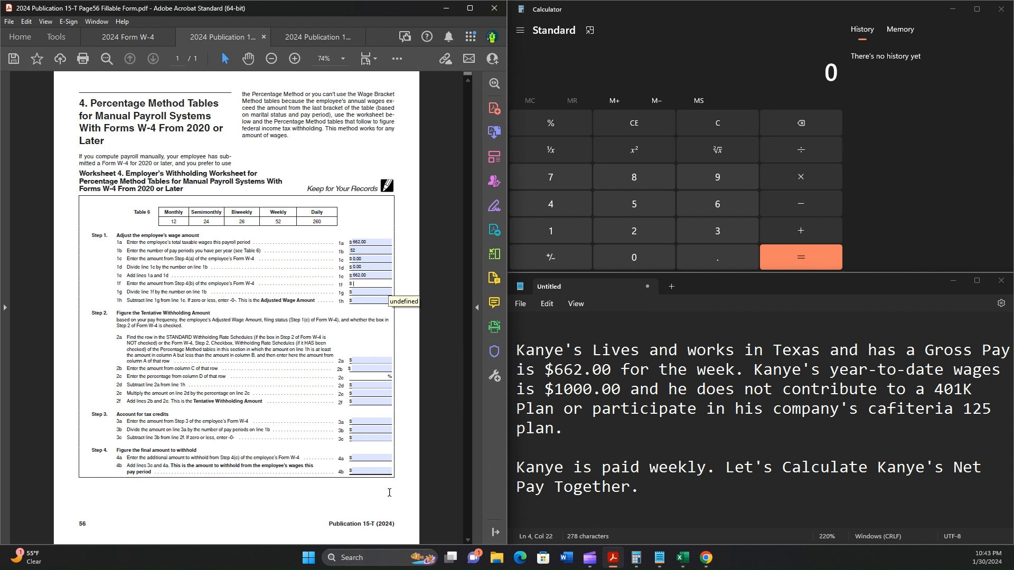
{"action": "type", "text": "$0.00"}
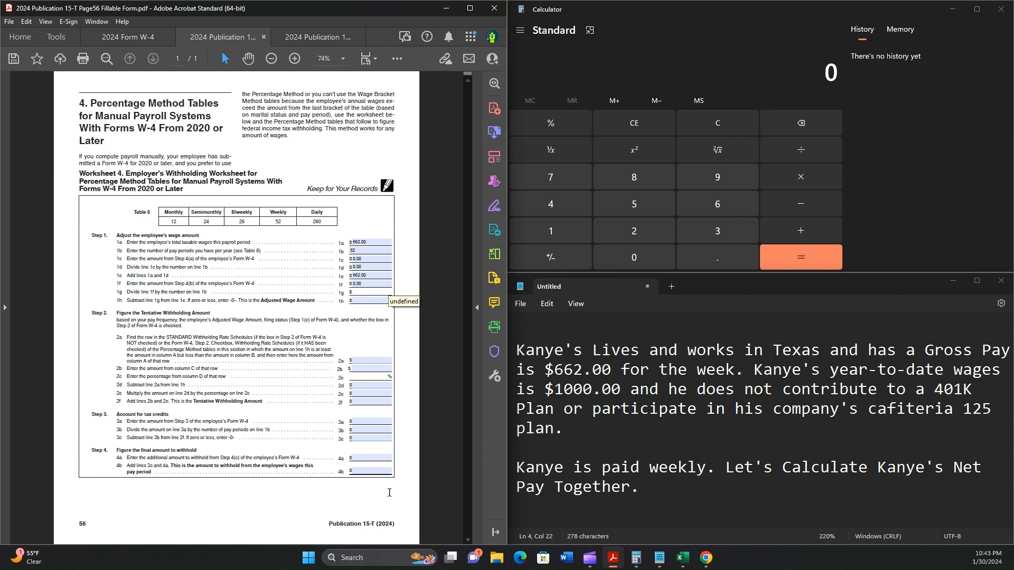
{"action": "type", "text": "0.00"}
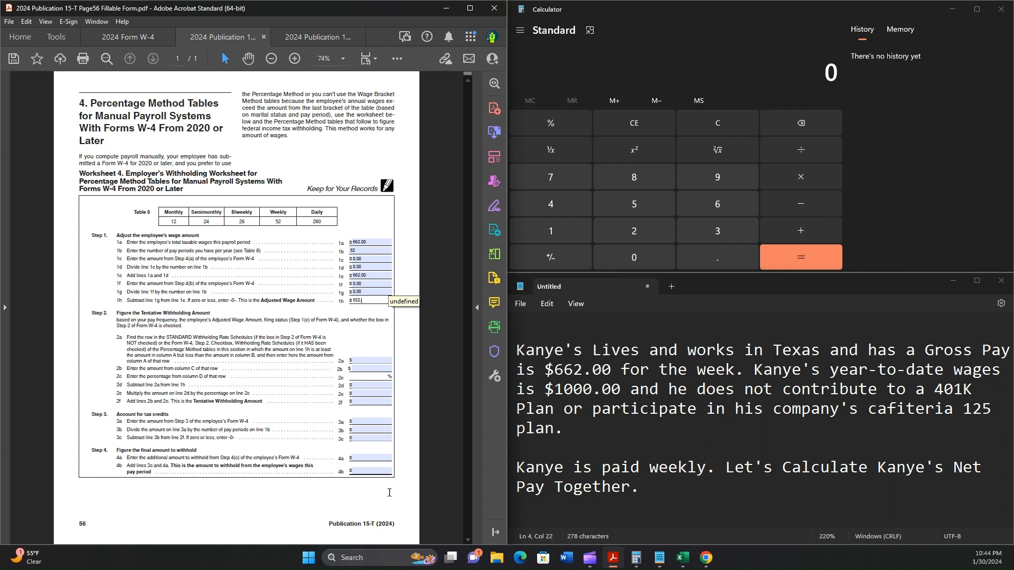
{"action": "type", "text": "662.00"}
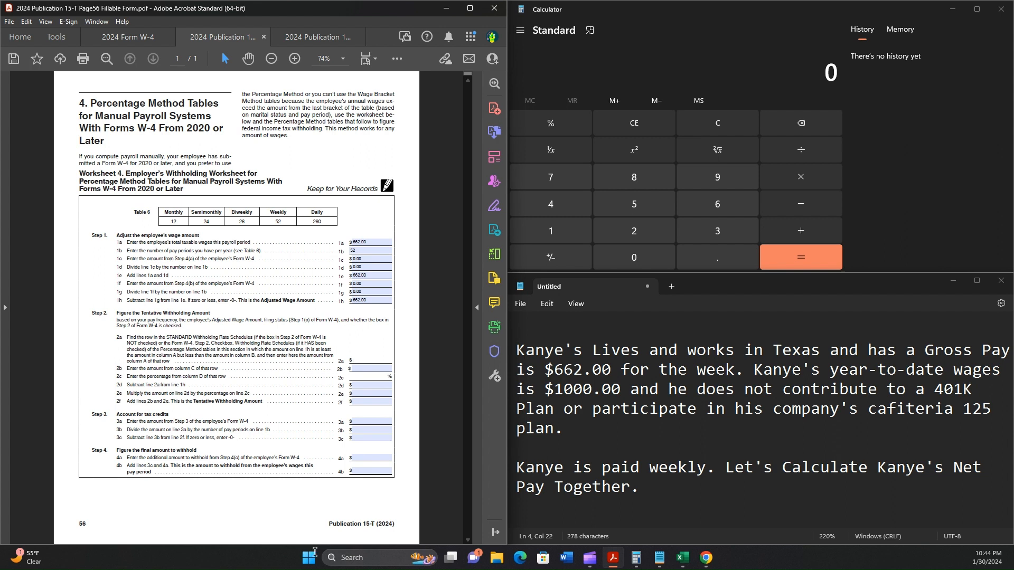
{"action": "mouse_move", "coordinate": [144, 555]}
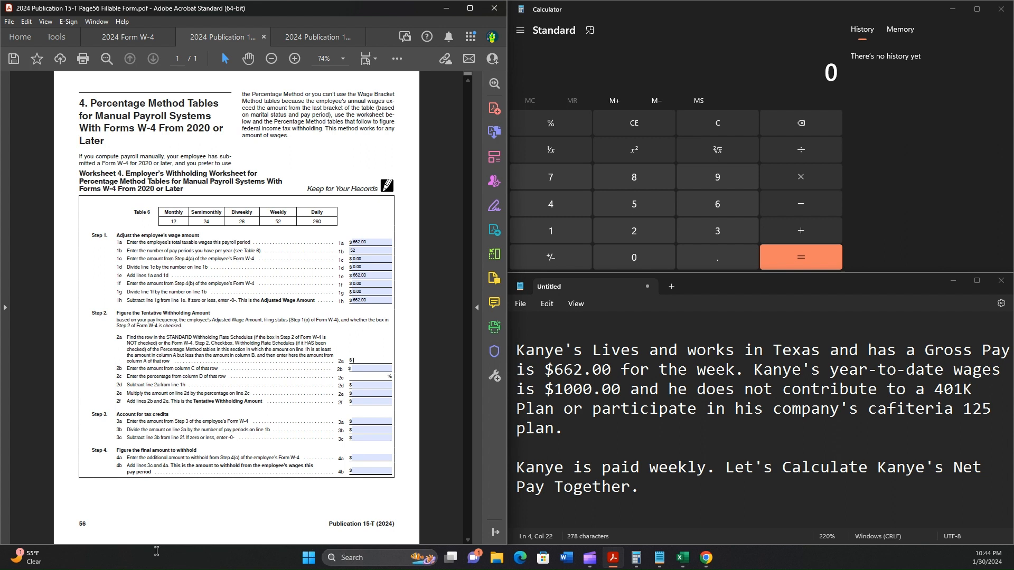
{"action": "mouse_move", "coordinate": [226, 554]}
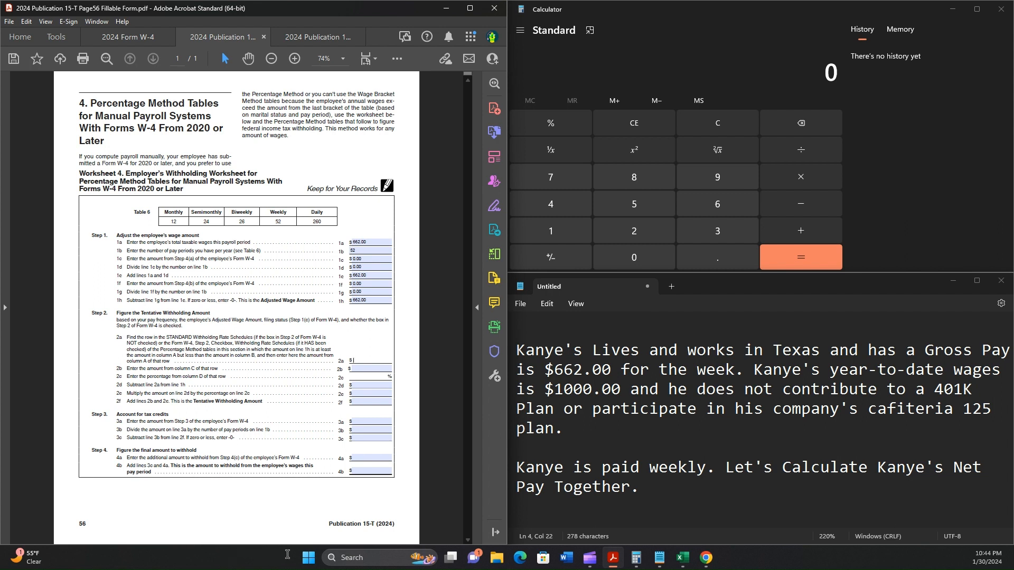
{"action": "mouse_move", "coordinate": [149, 555]}
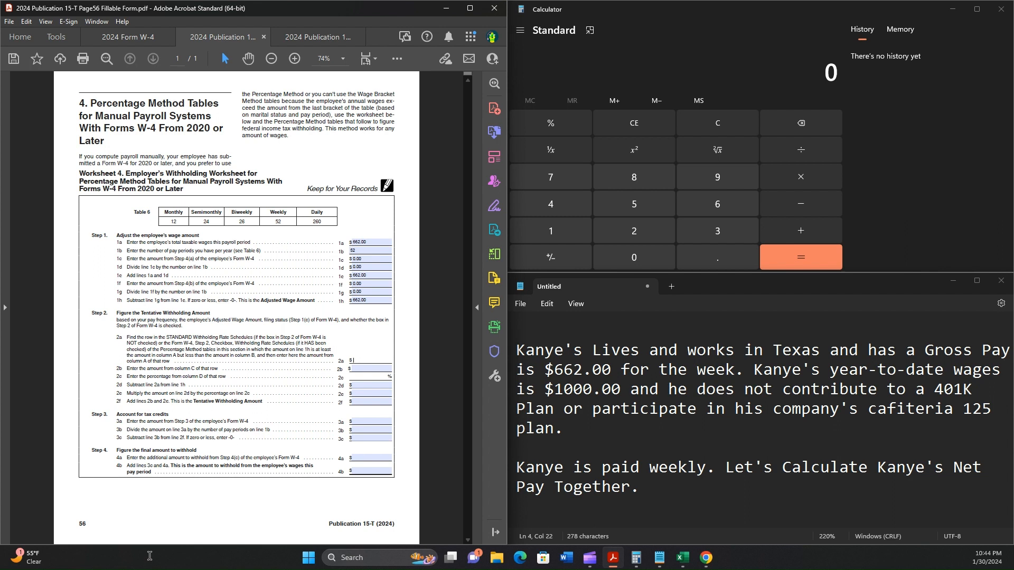
- Select the line 2a field in Step 2 to start the table lookup amount
{"action": "left_click", "coordinate": [370, 300]}
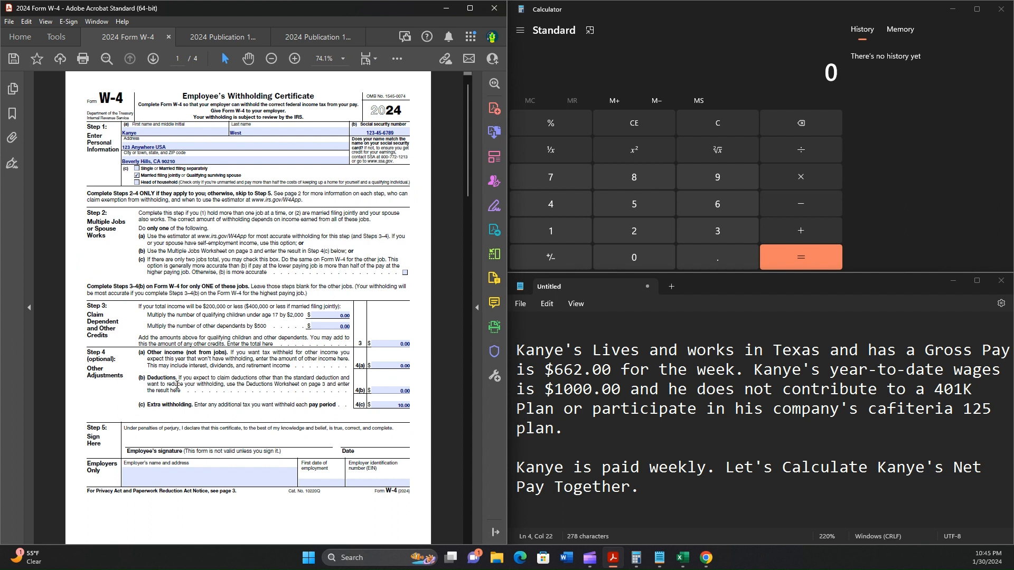
- Show the page 57 Weekly Payroll Period percentage method tables in Publication 15-T
{"action": "left_click", "coordinate": [219, 37]}
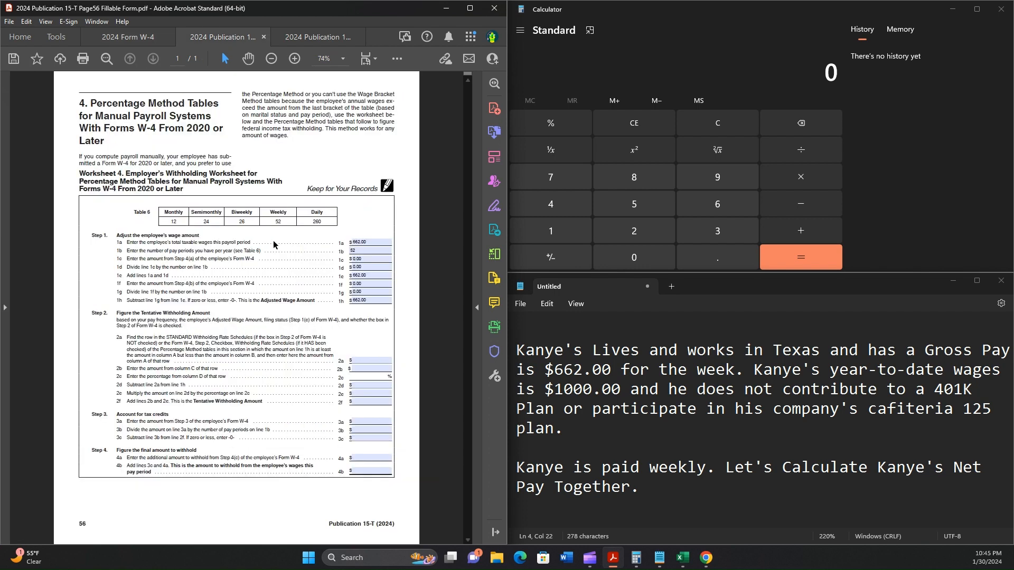
{"action": "left_click", "coordinate": [316, 37]}
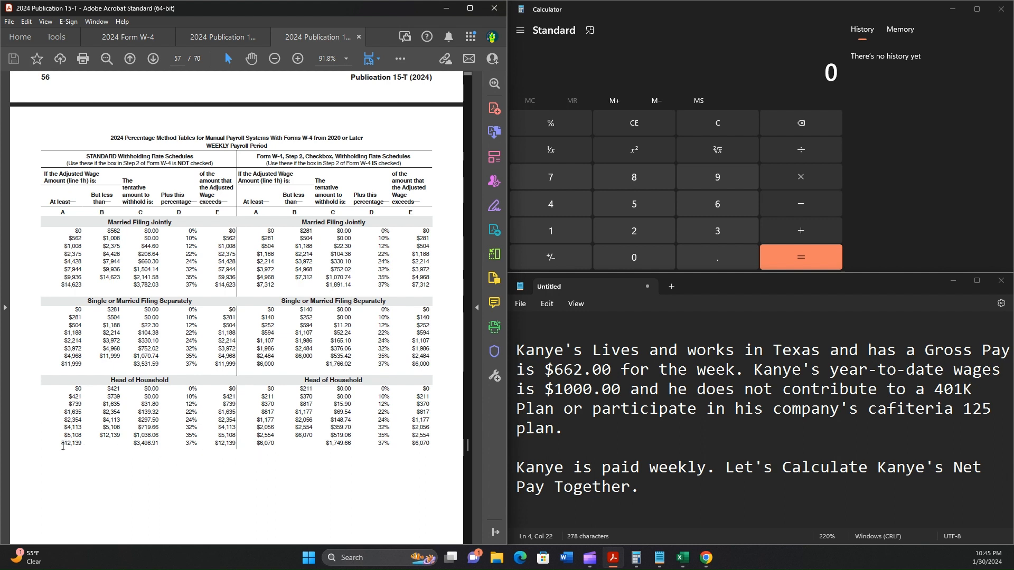
{"action": "mouse_move", "coordinate": [86, 445]}
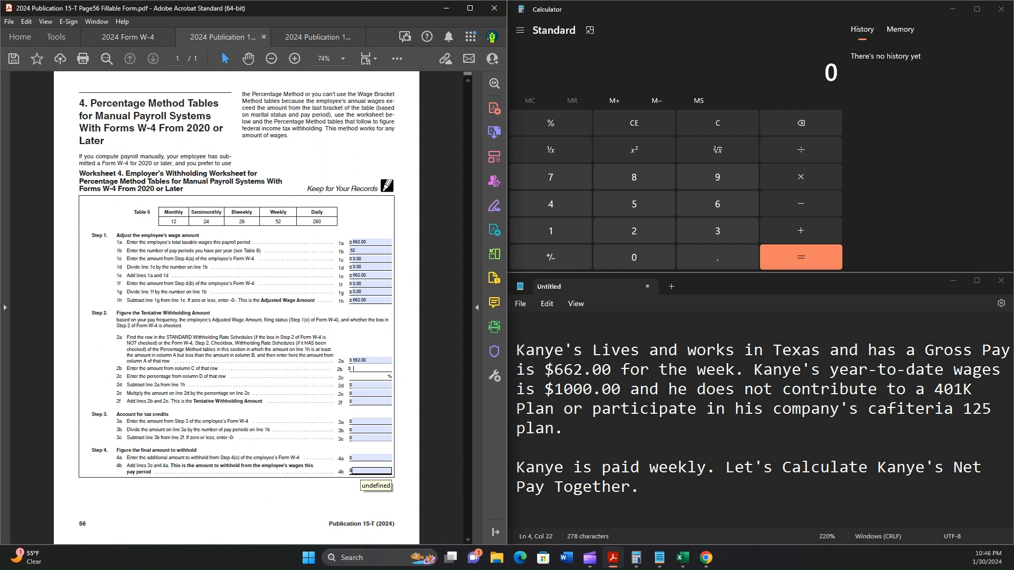
{"action": "mouse_move", "coordinate": [413, 478]}
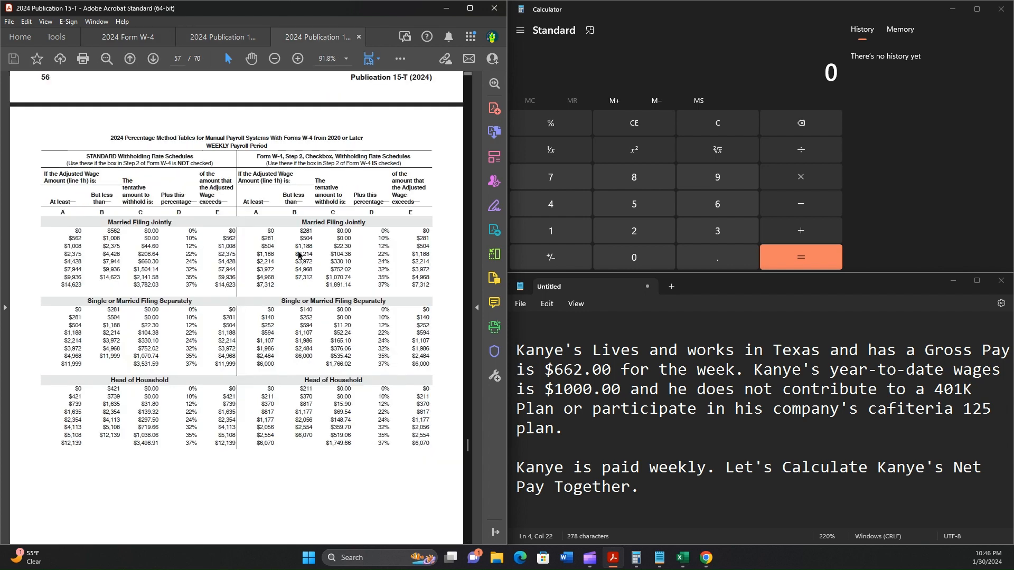
{"action": "mouse_move", "coordinate": [154, 457]}
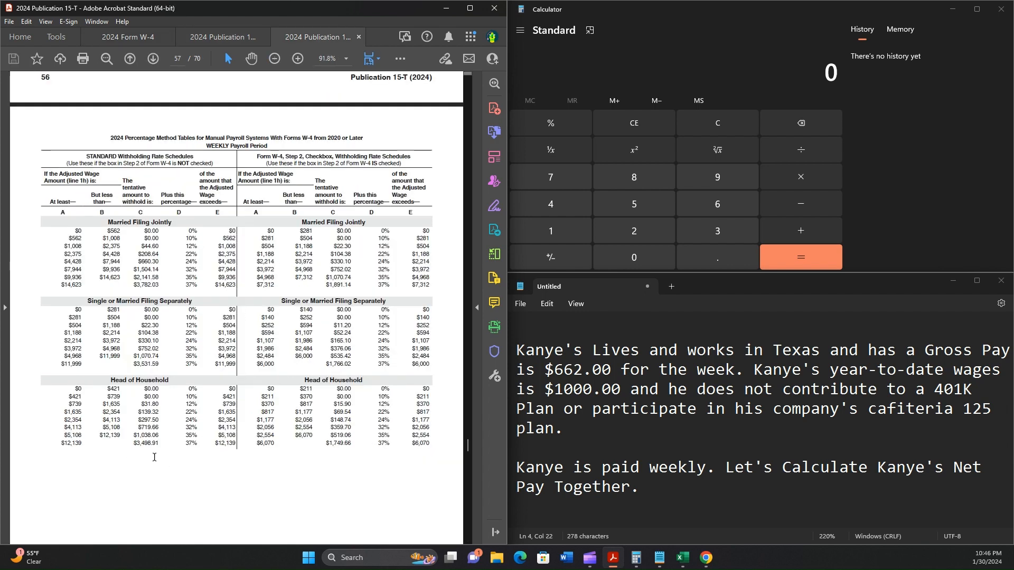
{"action": "mouse_move", "coordinate": [179, 423]}
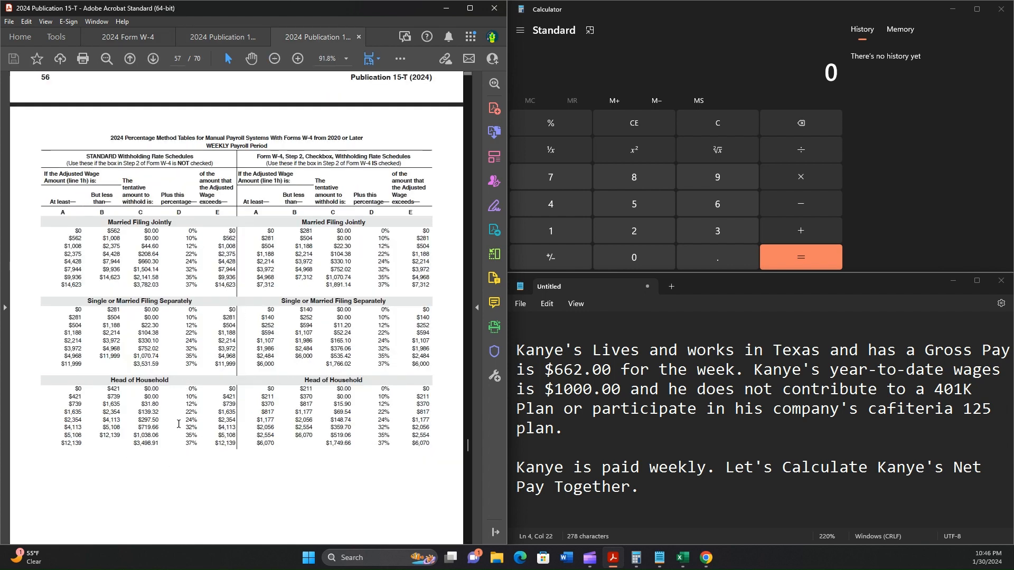
- Return to Kanye's 2024 Form W-4 after recording line 2a
{"action": "left_click", "coordinate": [128, 37]}
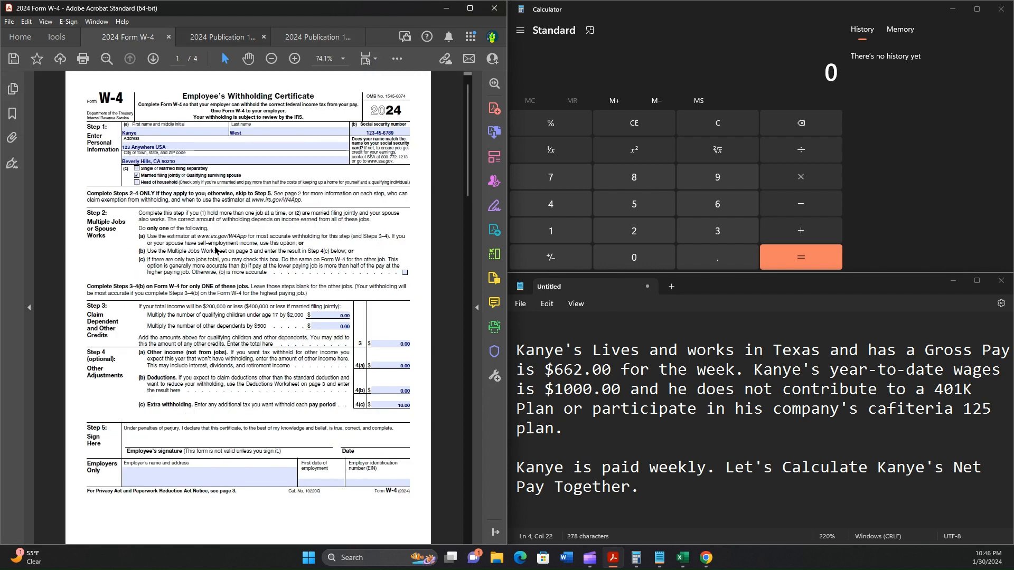
- Enter 0.00, 10%, 100.00, 10.00 and 10.00 on lines 2b–2f for a $10.00 tentative withholding
{"action": "left_click", "coordinate": [220, 37]}
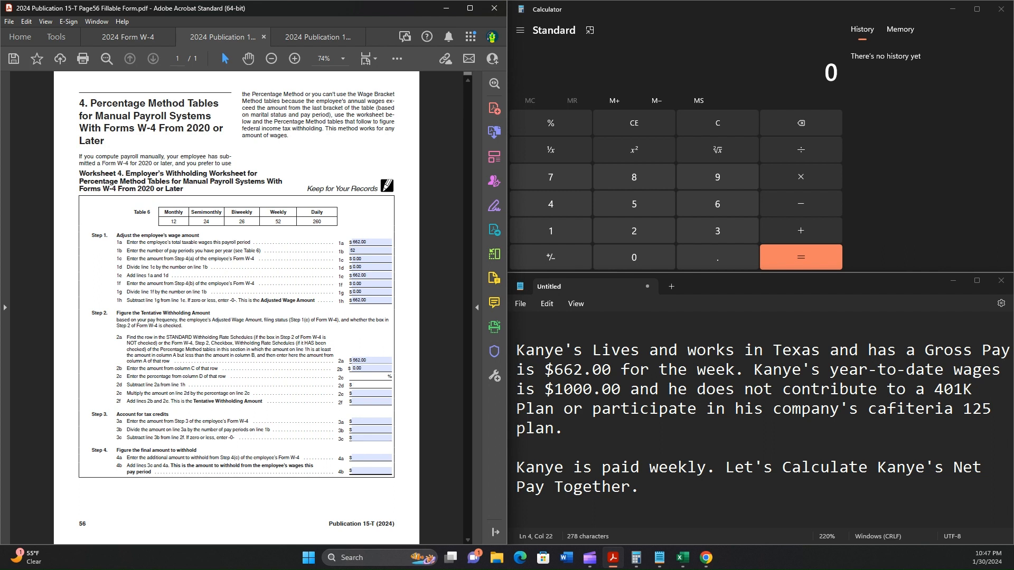
{"action": "type", "text": "100.00"}
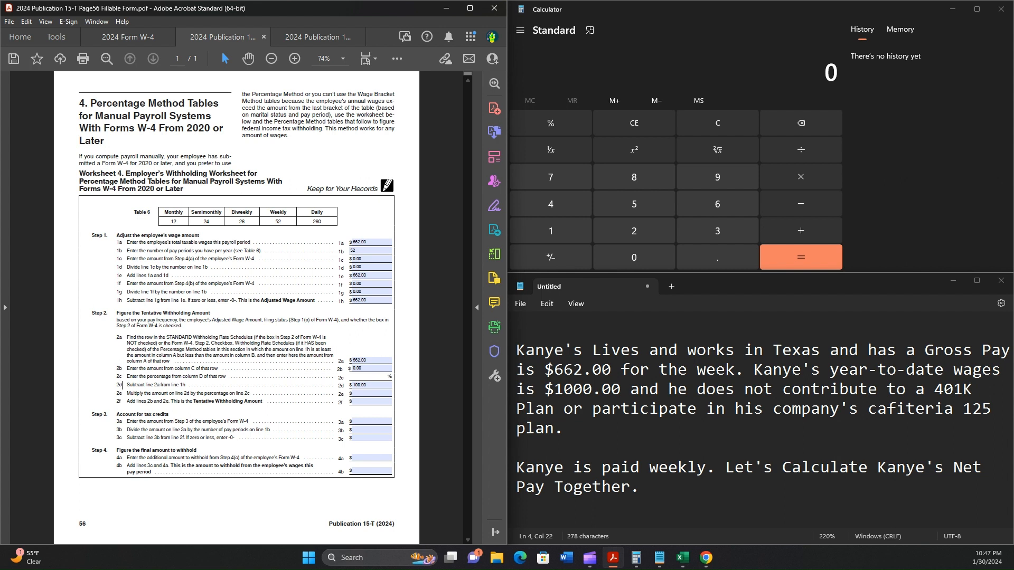
{"action": "left_click", "coordinate": [368, 369]}
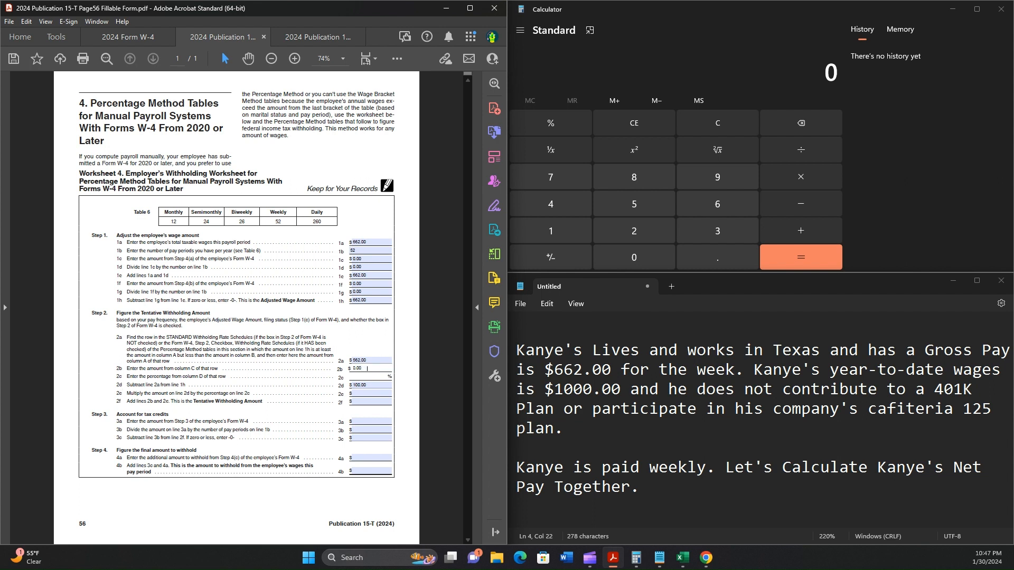
{"action": "type", "text": "10%"}
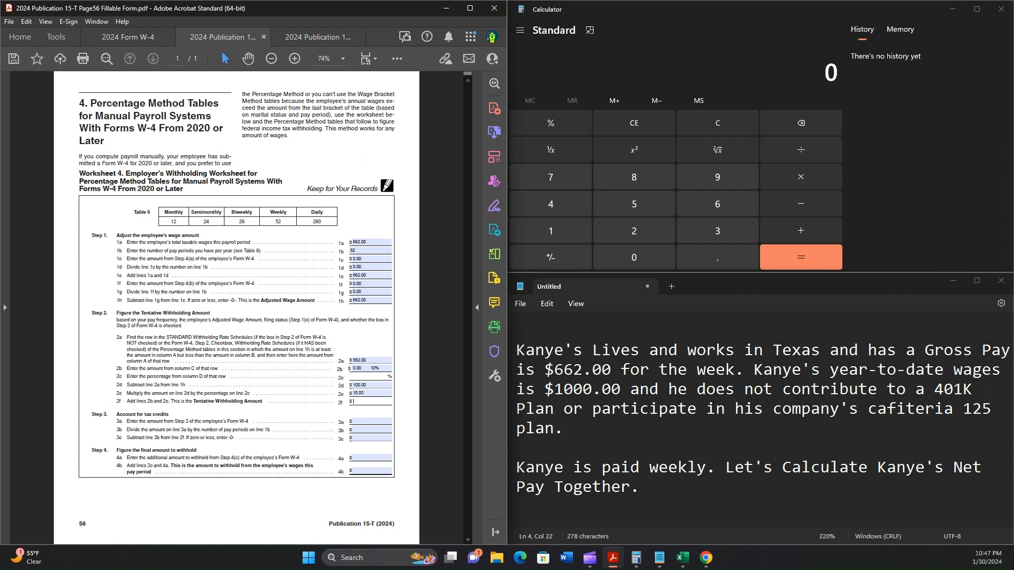
{"action": "type", "text": "10.00"}
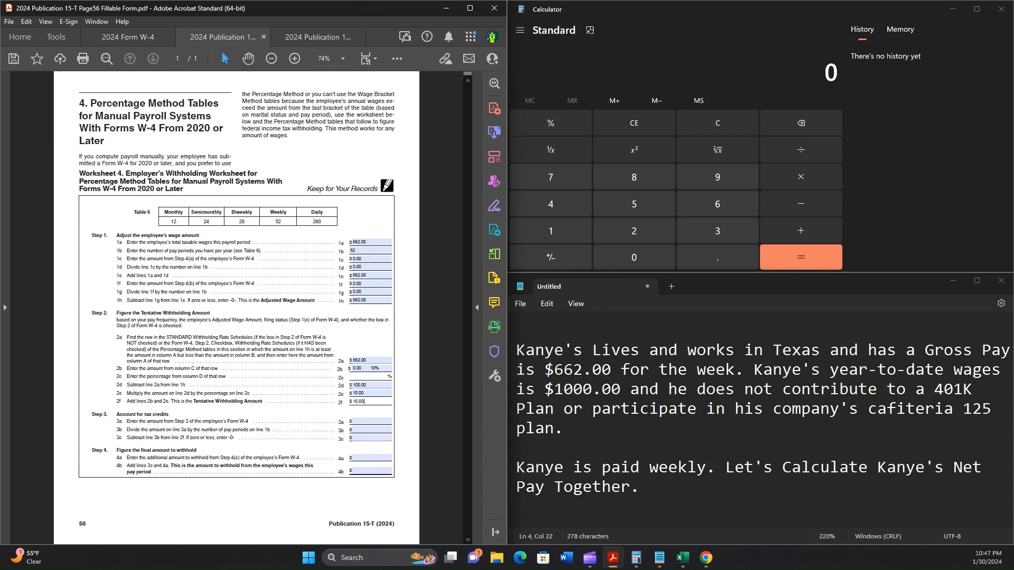
{"action": "mouse_move", "coordinate": [286, 294]}
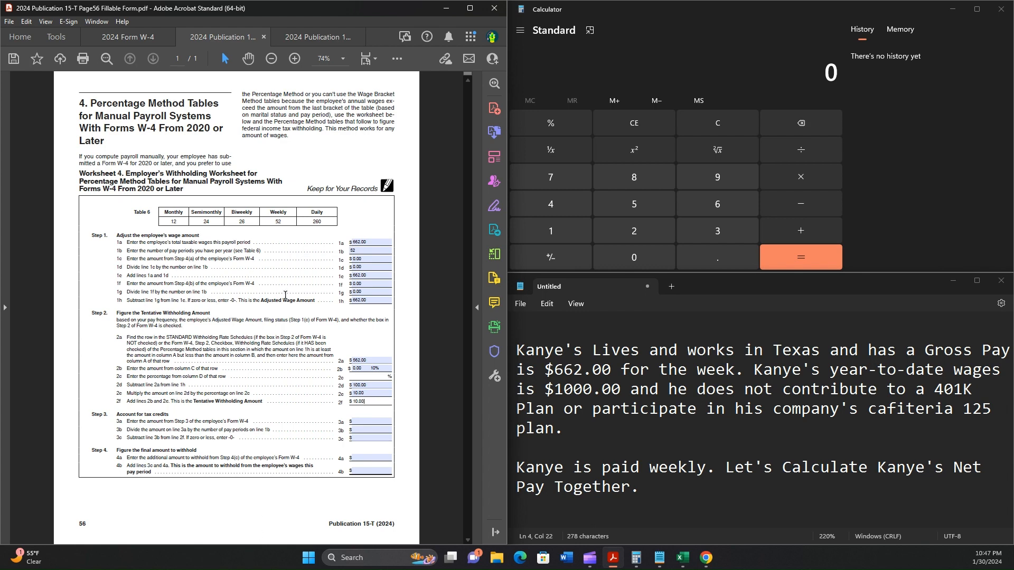
{"action": "left_click", "coordinate": [127, 37]}
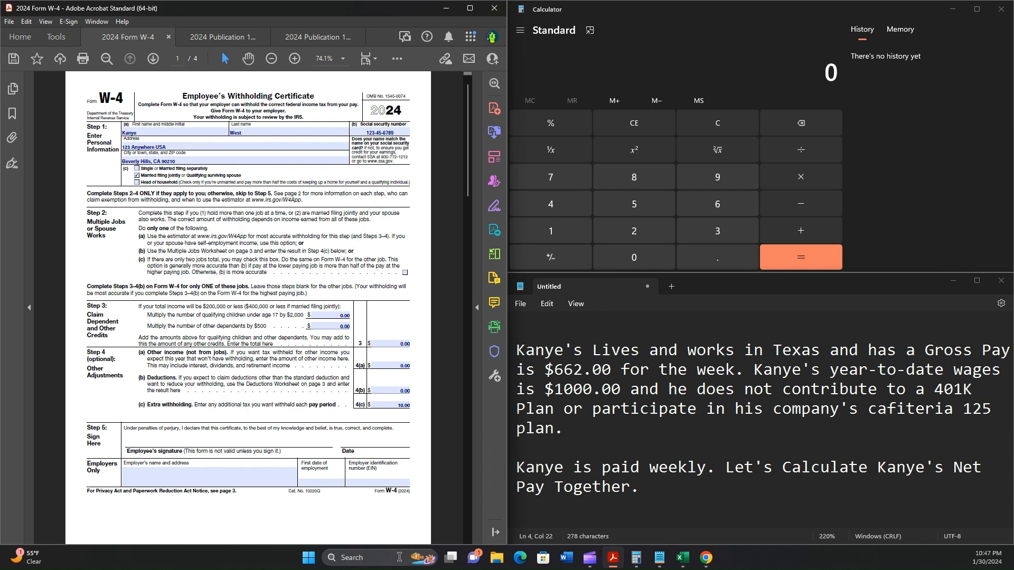
- Enter 0.00 on 3a and 3b, $10.00 on 3c and 4a, and $20.00 withholding on 4b
{"action": "left_click", "coordinate": [315, 37]}
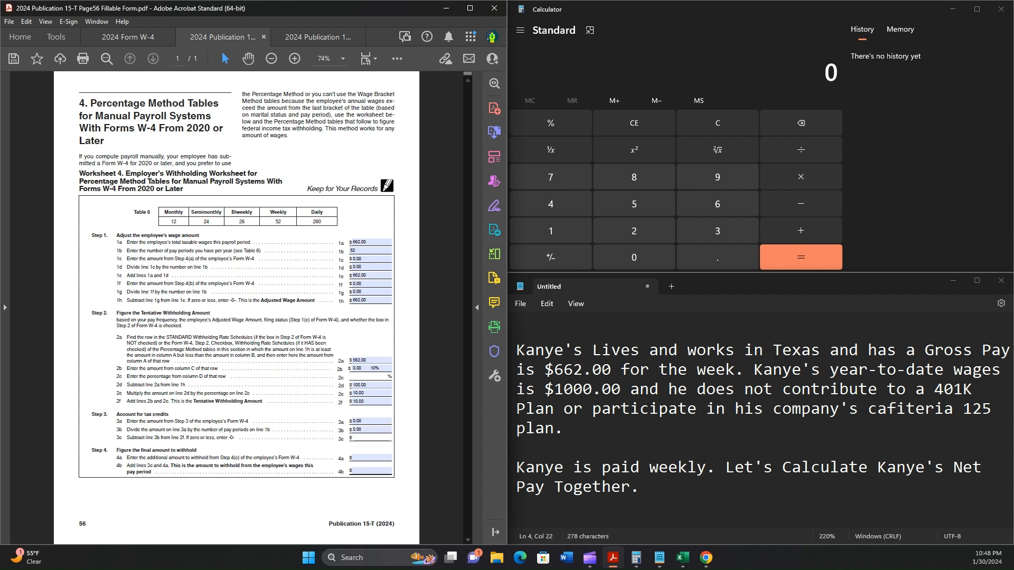
{"action": "left_click", "coordinate": [368, 438]}
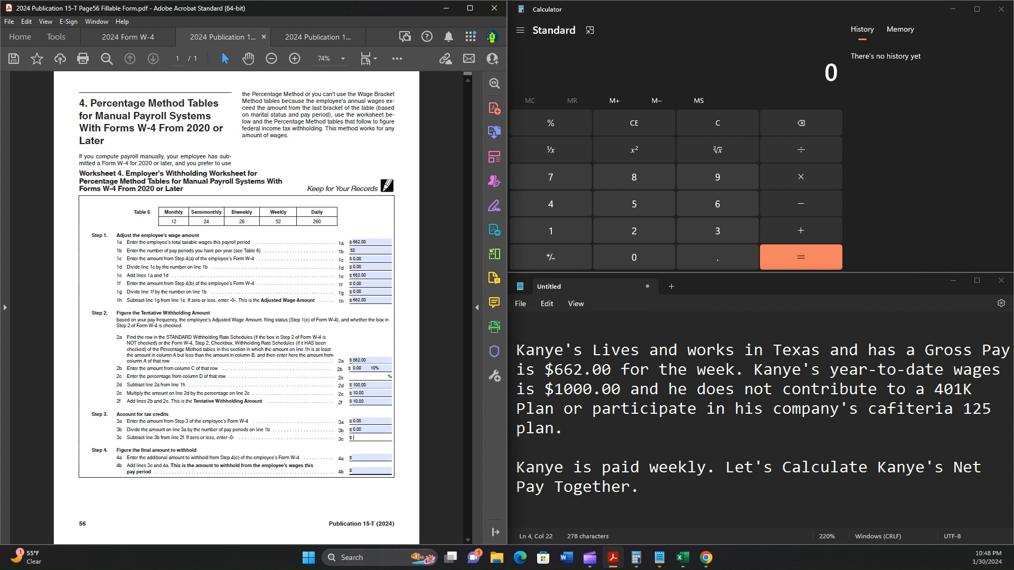
{"action": "type", "text": "10.00"}
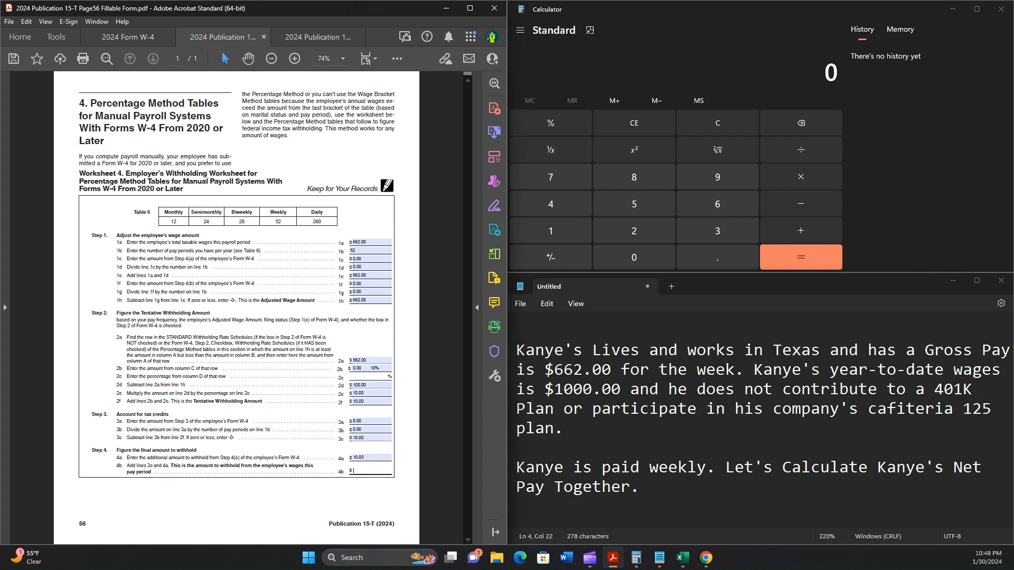
{"action": "type", "text": "20.00"}
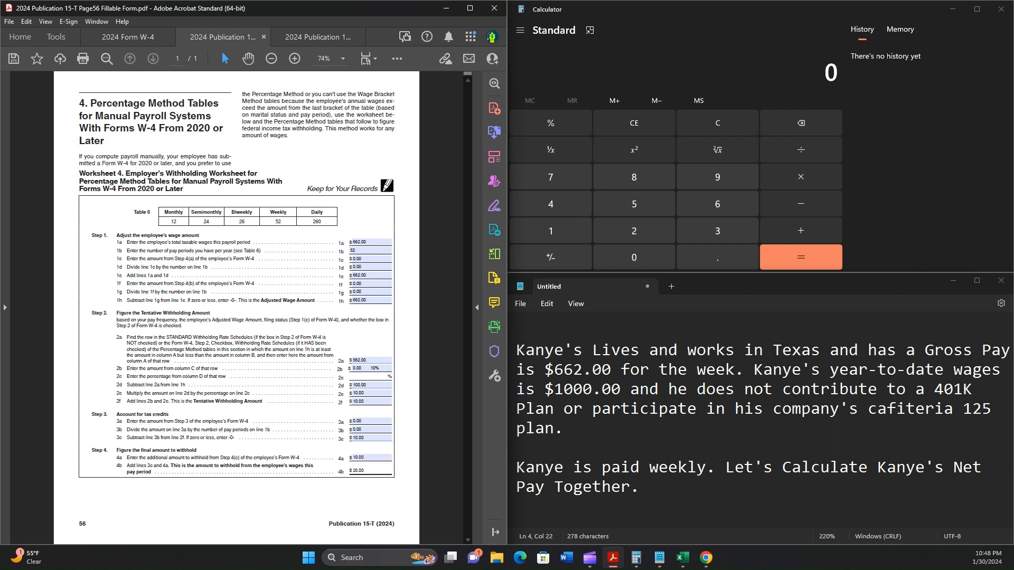